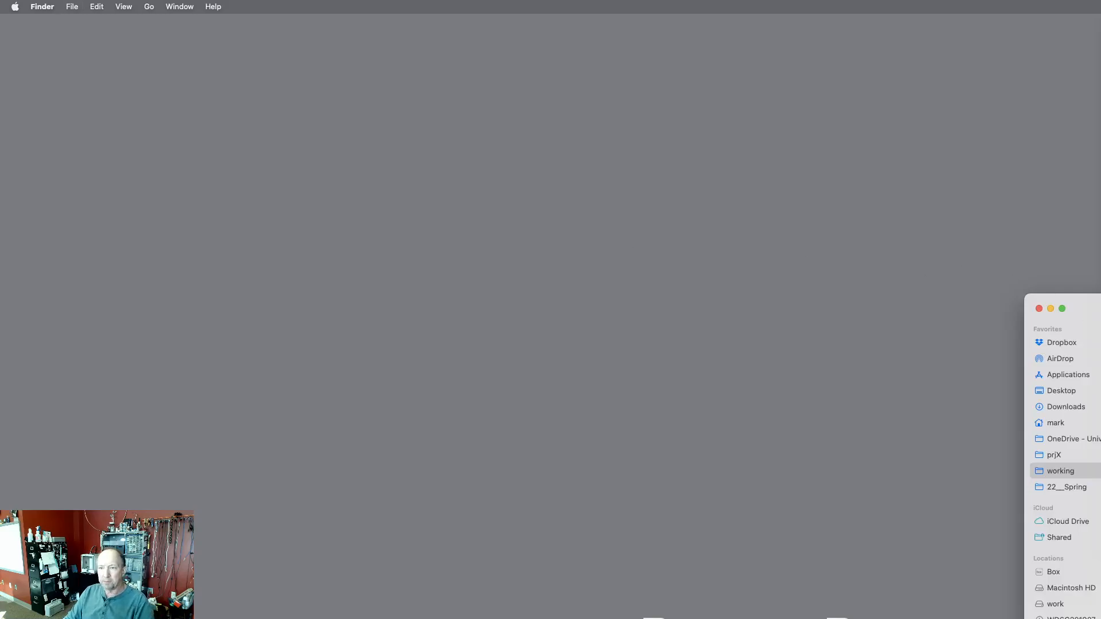
Launch KiCad.app from the KiCad folder under Applications in Finder.
{"action": "left_click", "coordinate": [1060, 470]}
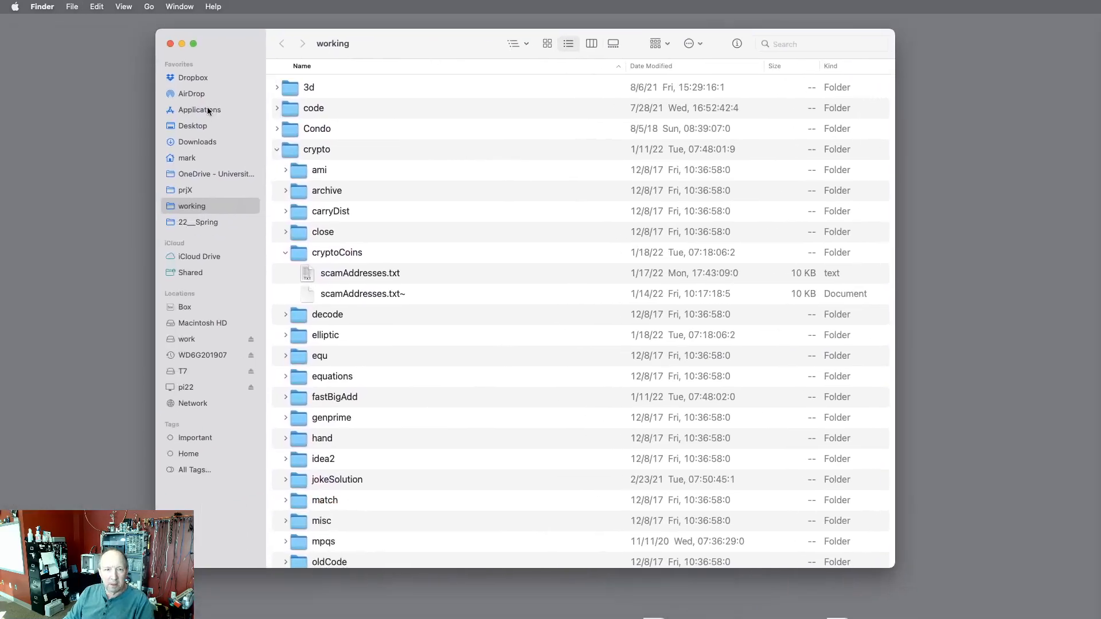
{"action": "left_click", "coordinate": [200, 110]}
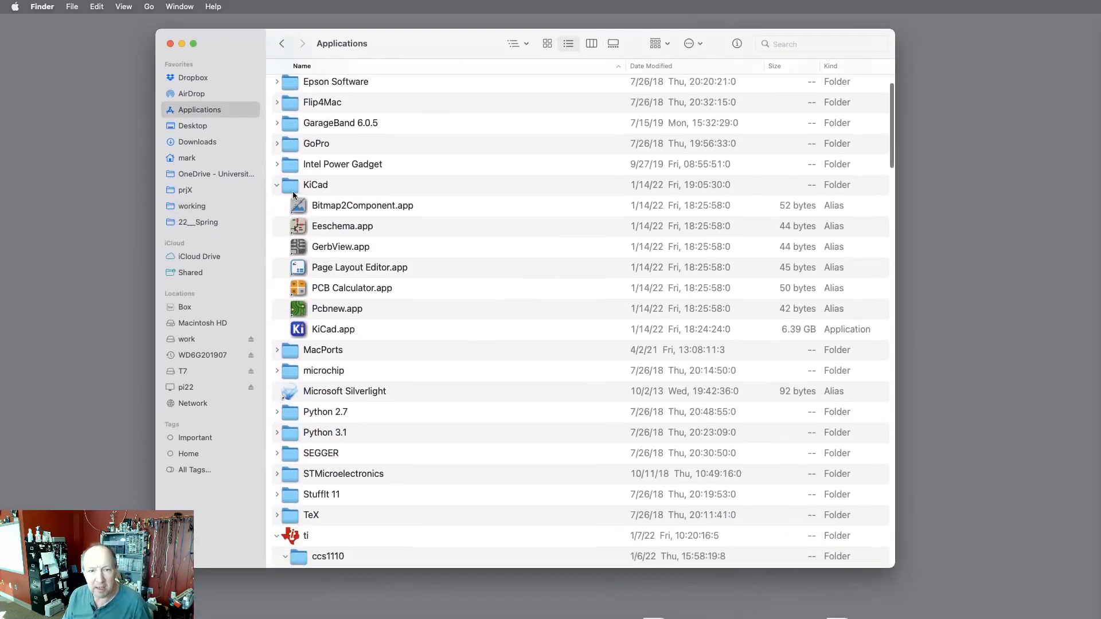
{"action": "double_click", "coordinate": [333, 329]}
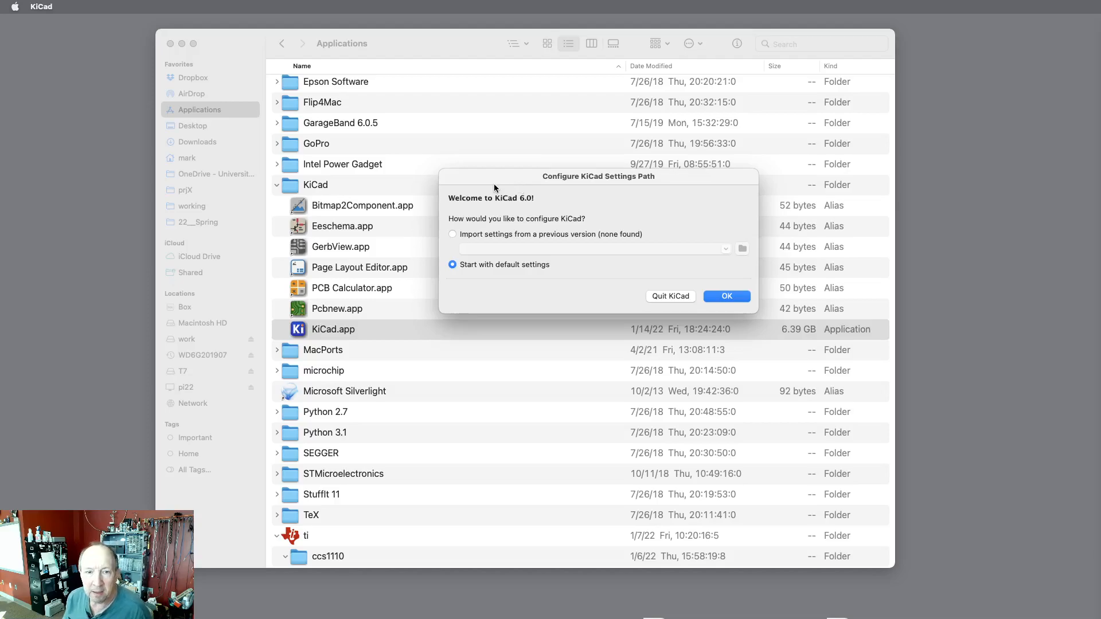
{"action": "mouse_move", "coordinate": [626, 248]}
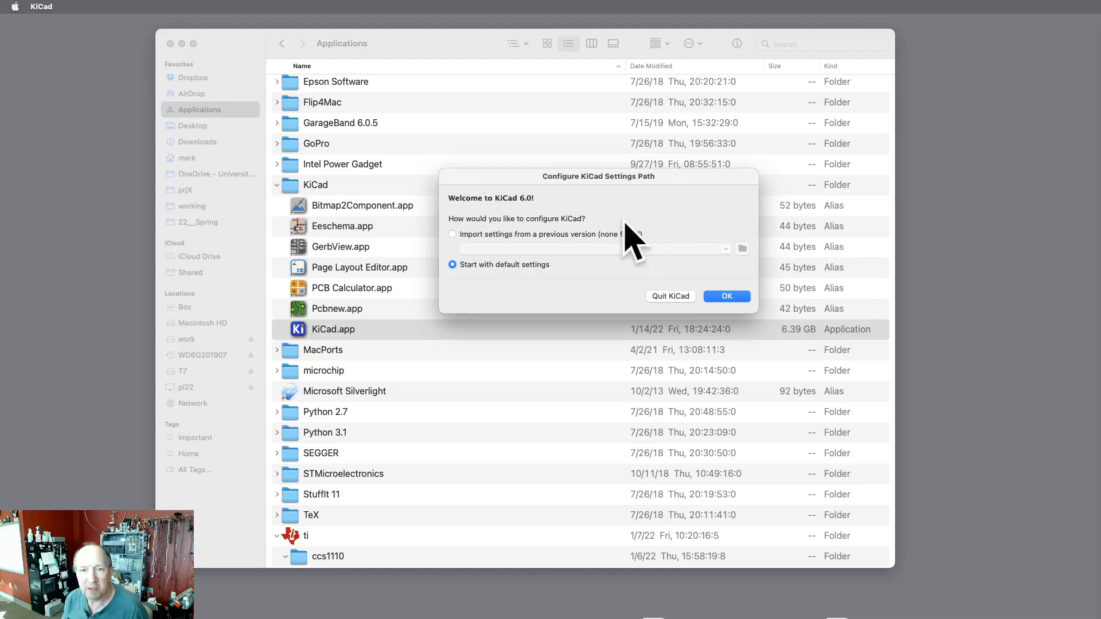
{"action": "mouse_move", "coordinate": [676, 189]}
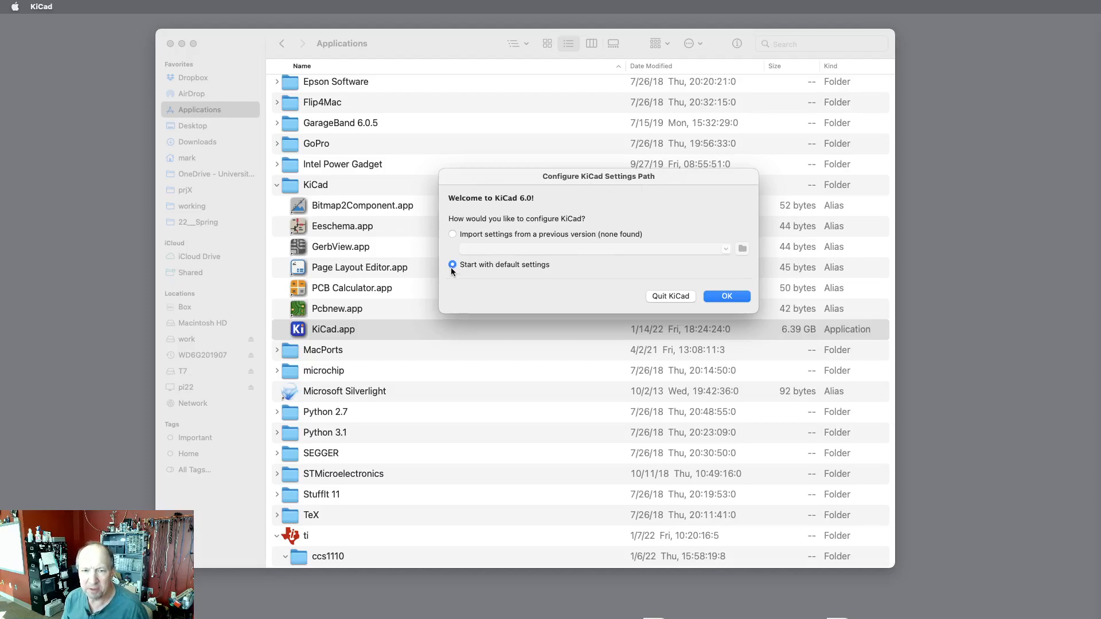
Accept 'Start with default settings' in the Configure KiCad Settings Path dialog.
{"action": "left_click", "coordinate": [727, 296]}
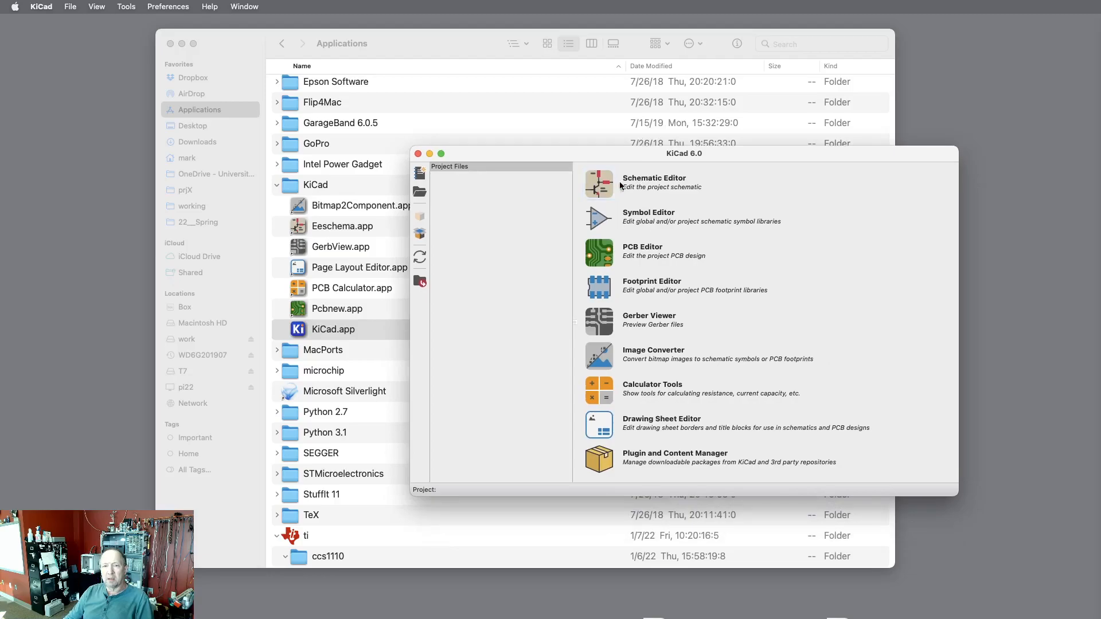
Start a new project via File > New Project, reaching the save dialog.
{"action": "left_click", "coordinate": [598, 184]}
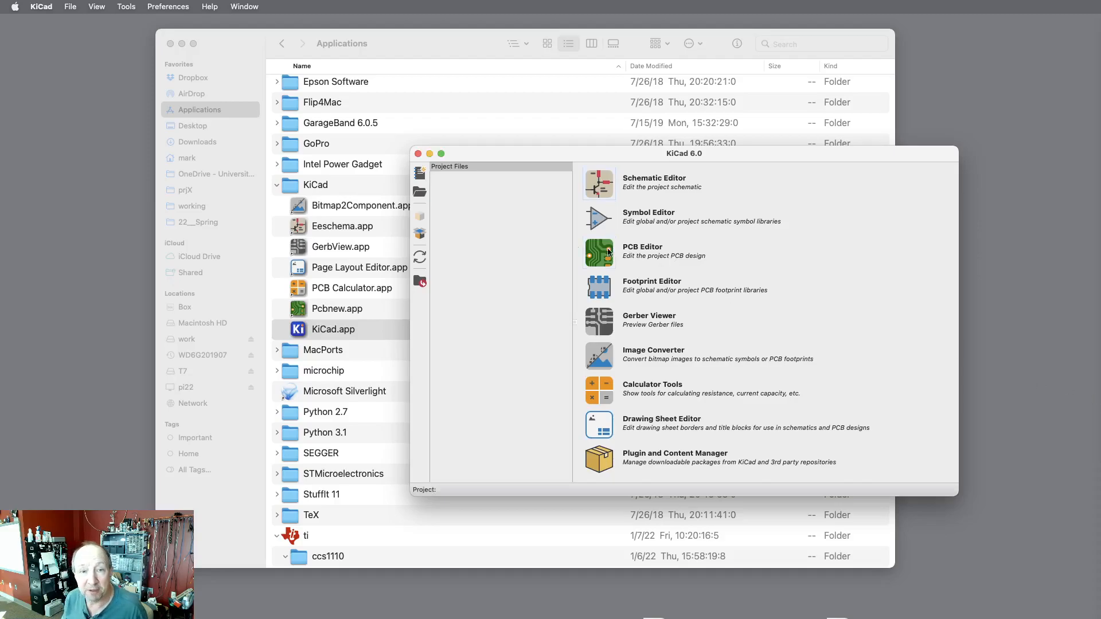
{"action": "left_click", "coordinate": [72, 6]}
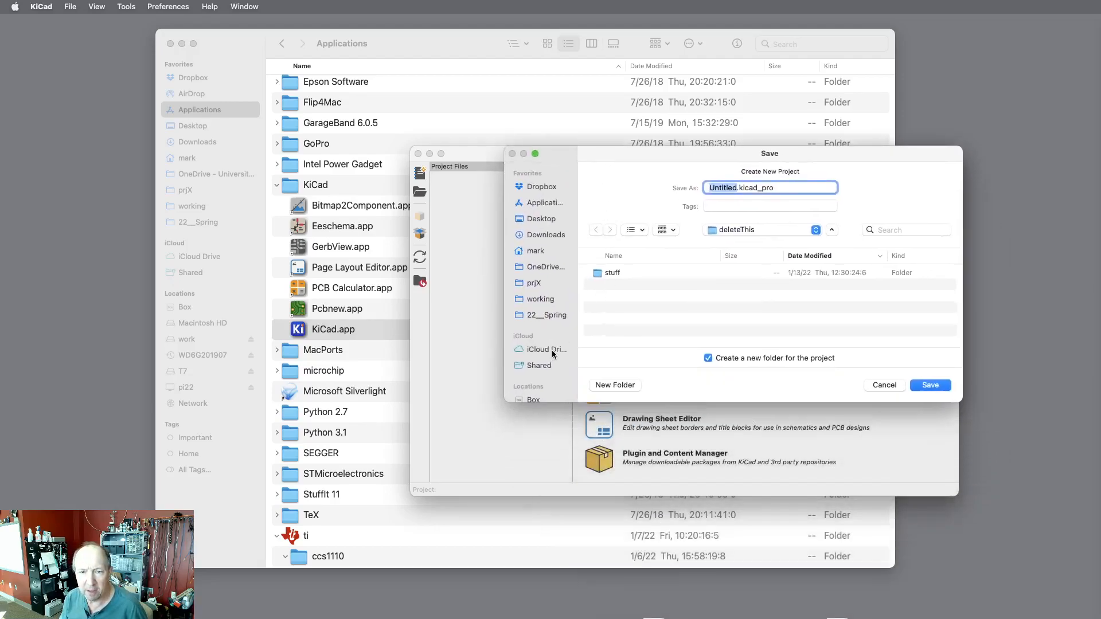
Create a new folder named 307 inside working/unl/22__Spring.
{"action": "left_click", "coordinate": [541, 298]}
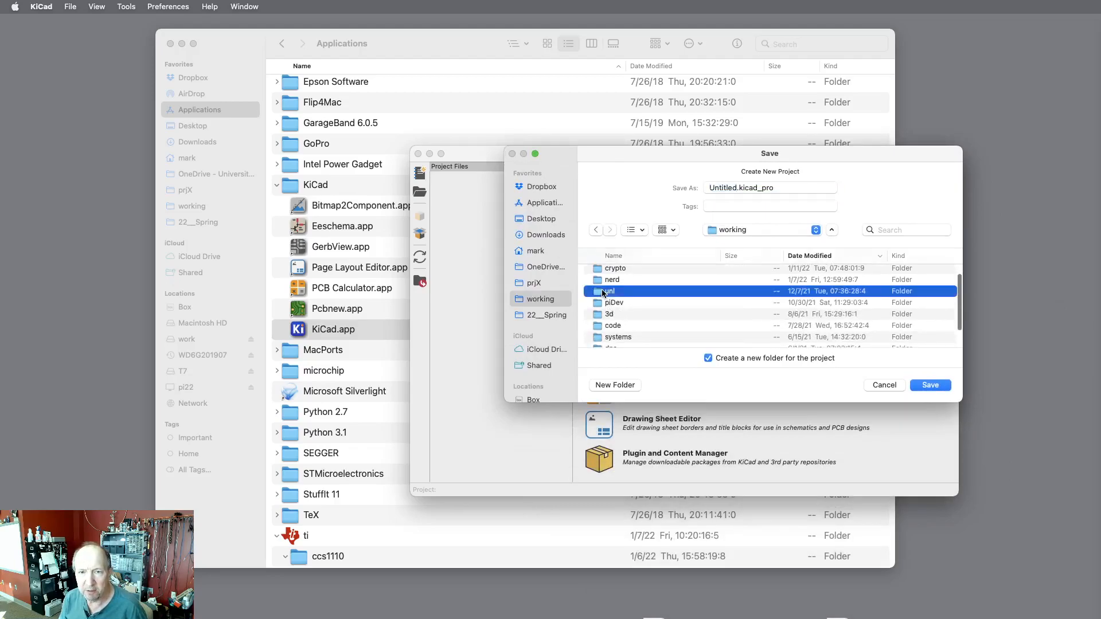
{"action": "double_click", "coordinate": [605, 291]}
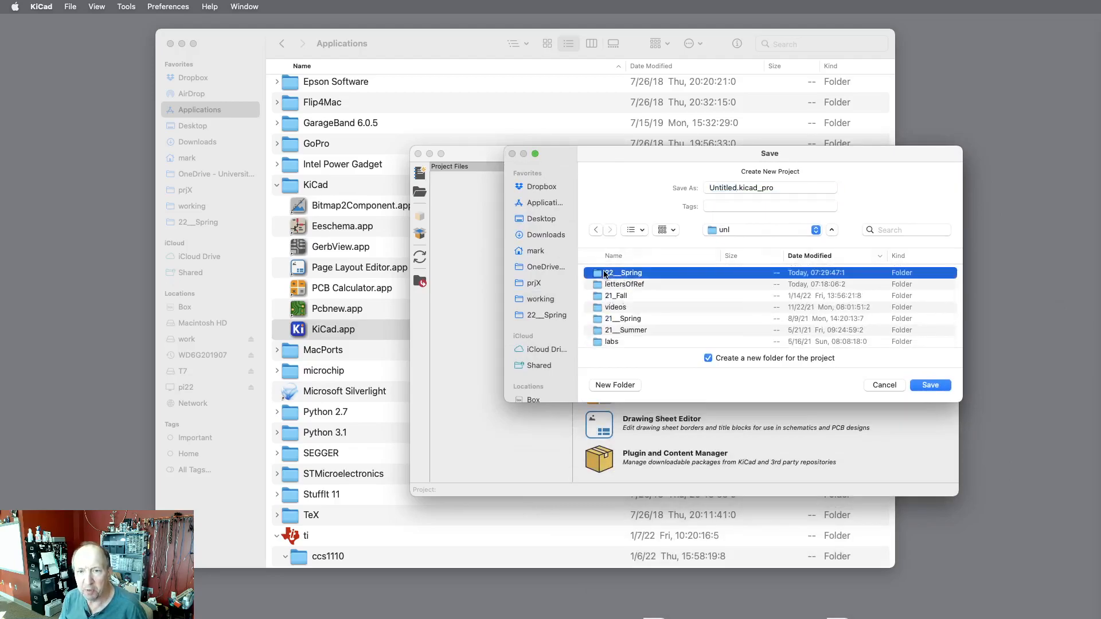
{"action": "double_click", "coordinate": [621, 272]}
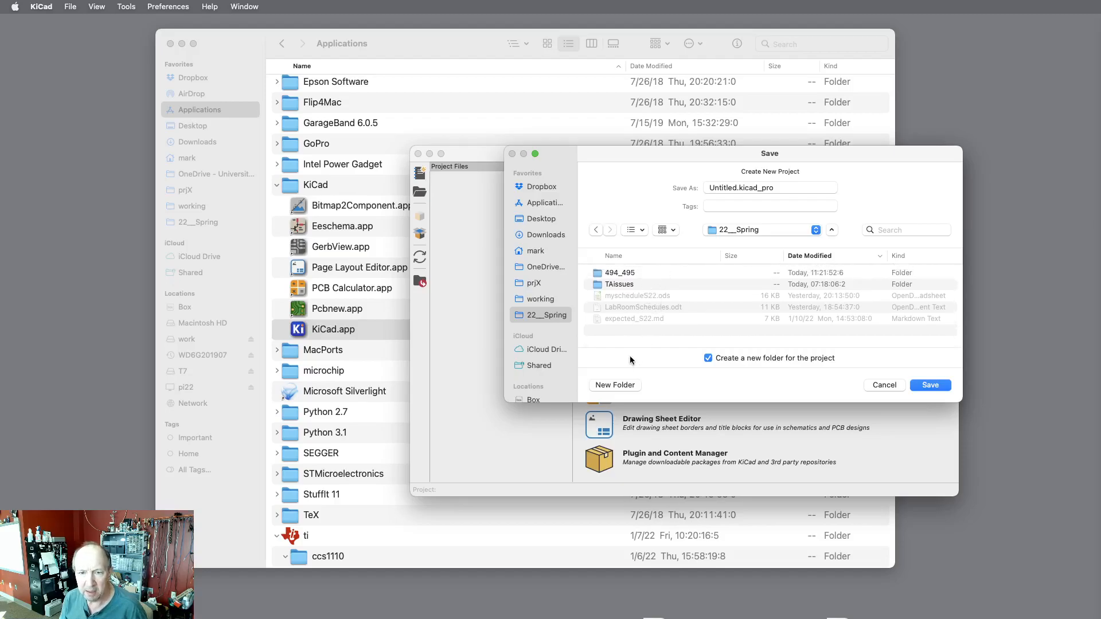
{"action": "left_click", "coordinate": [614, 386]}
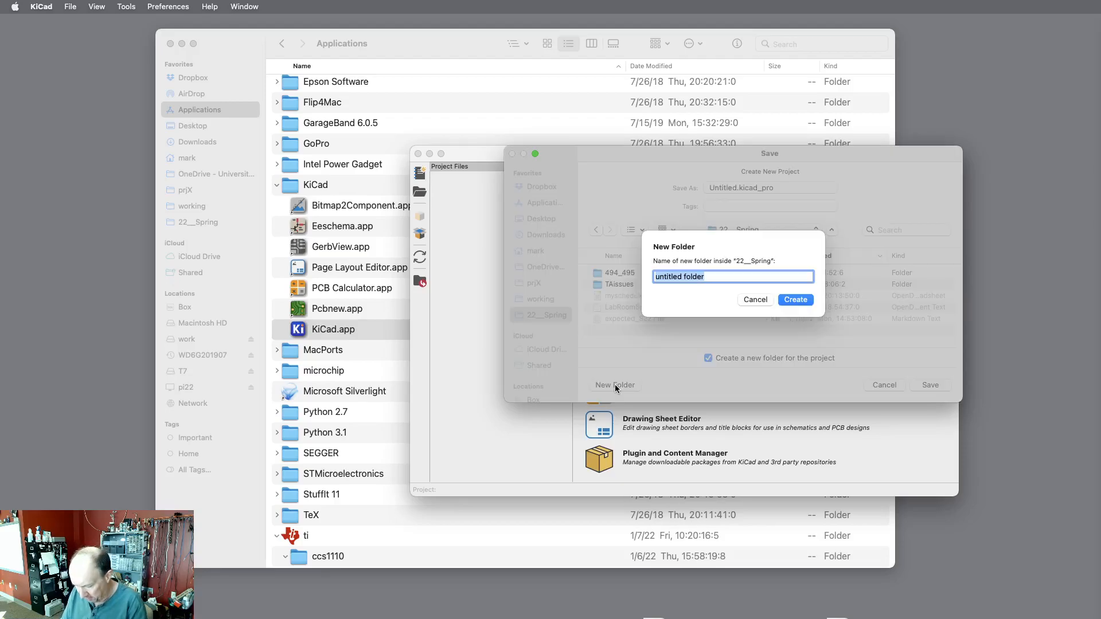
{"action": "type", "text": "307"}
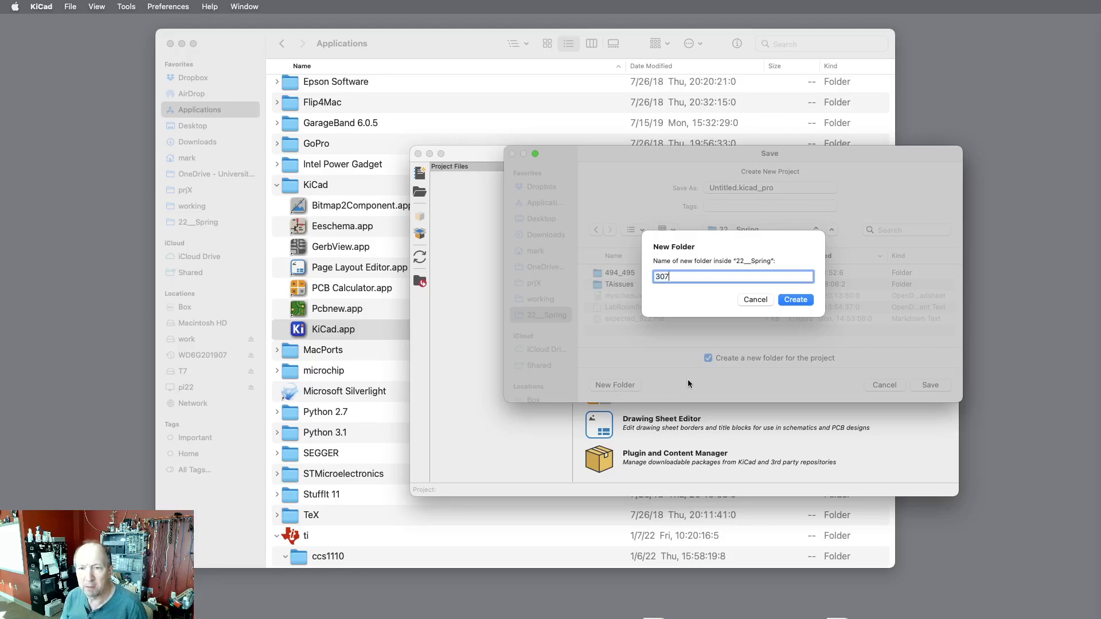
{"action": "left_click", "coordinate": [796, 300]}
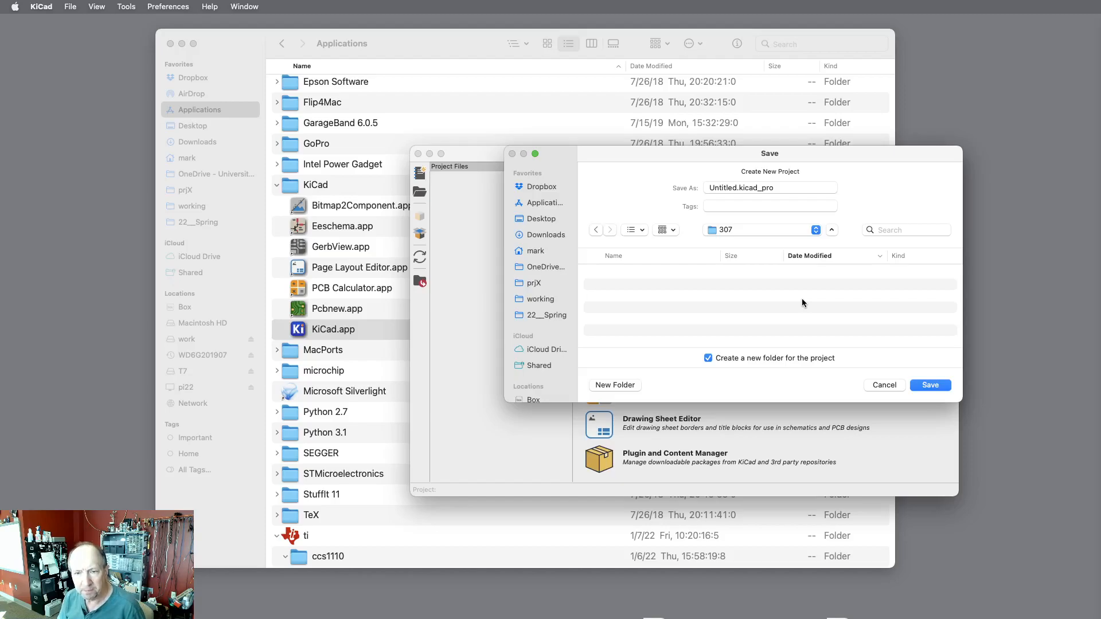
{"action": "mouse_move", "coordinate": [740, 353]}
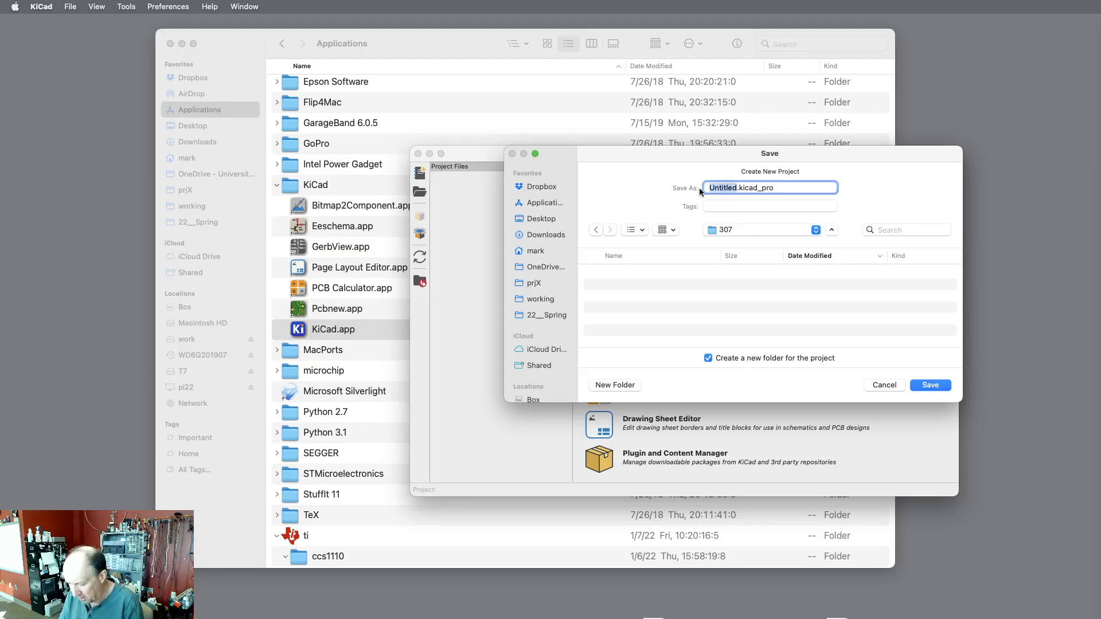
Save the new project as stepperDrv inside the 307 folder.
{"action": "type", "text": "stepperDrv"}
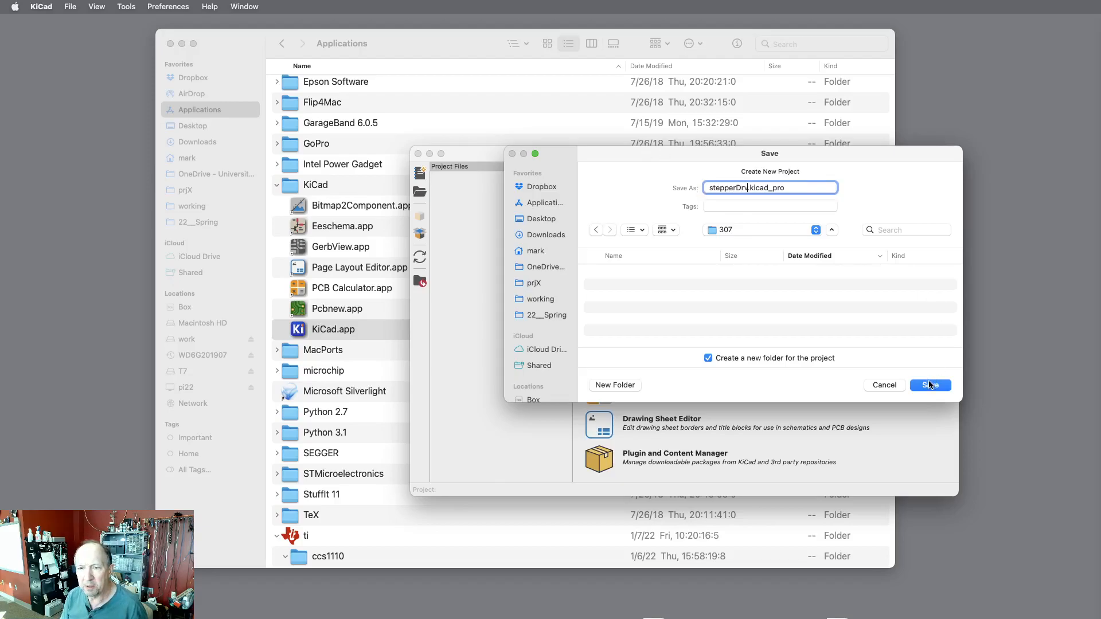
{"action": "left_click", "coordinate": [930, 386]}
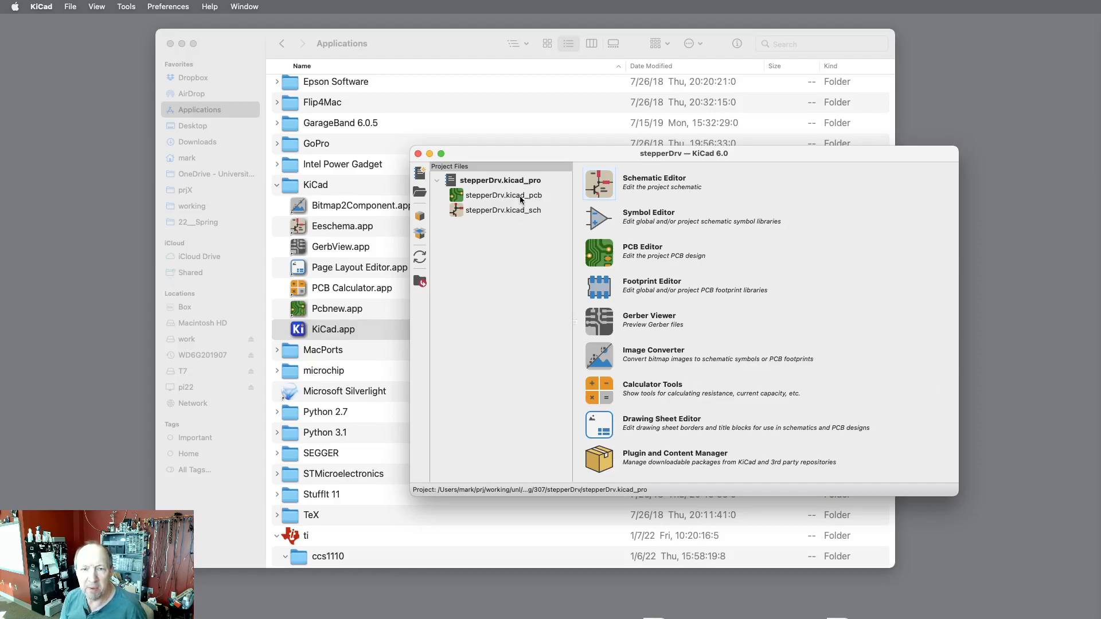
{"action": "mouse_move", "coordinate": [685, 193]}
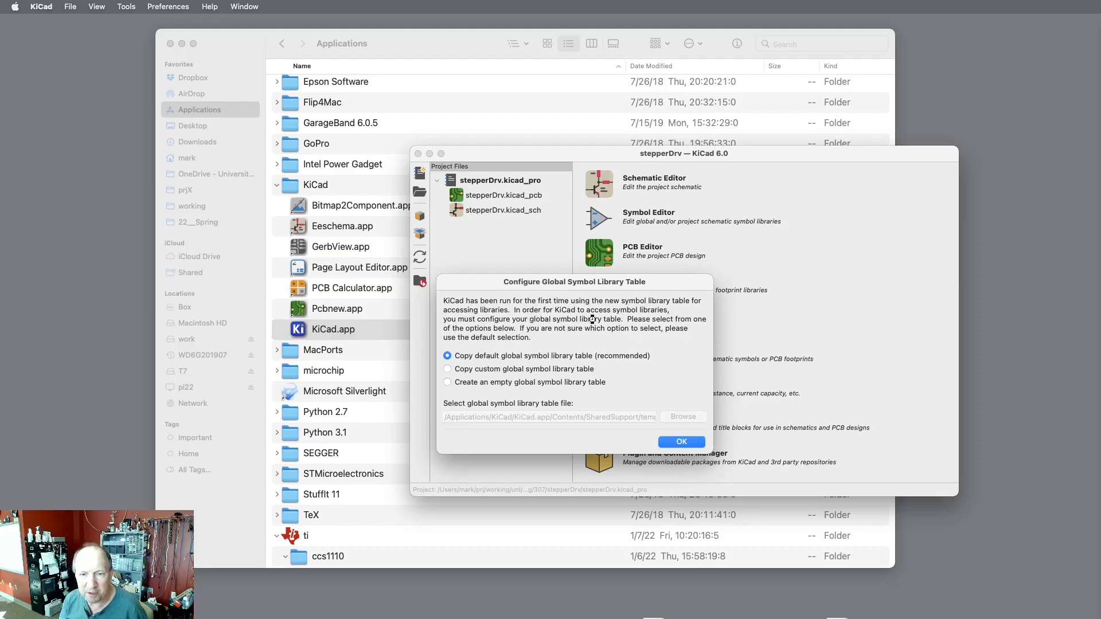
{"action": "mouse_move", "coordinate": [579, 331]}
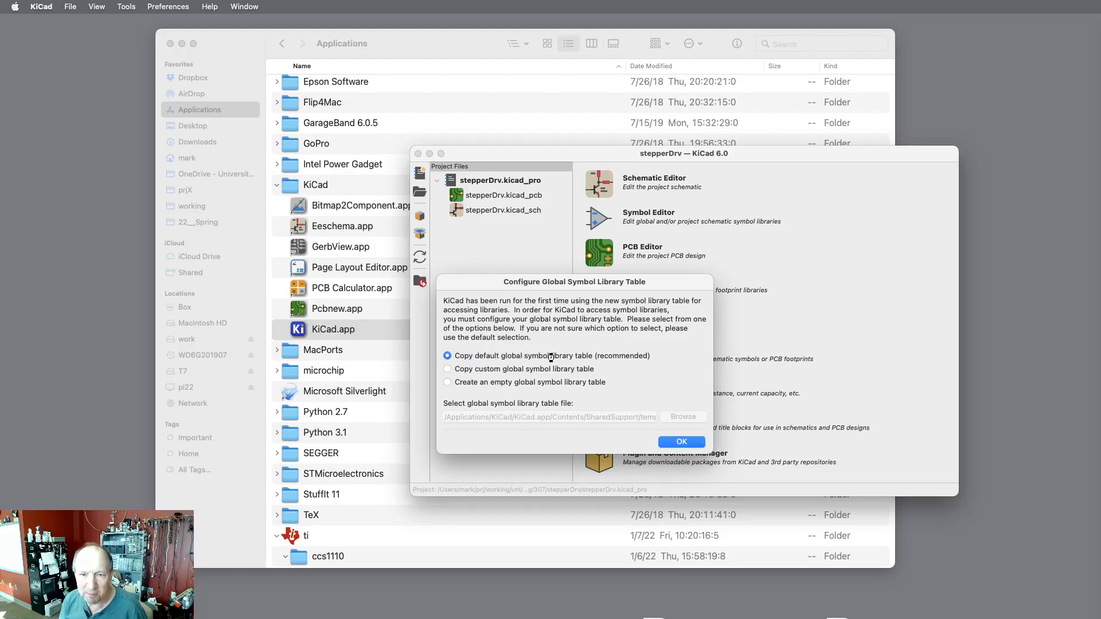
{"action": "mouse_move", "coordinate": [660, 353]}
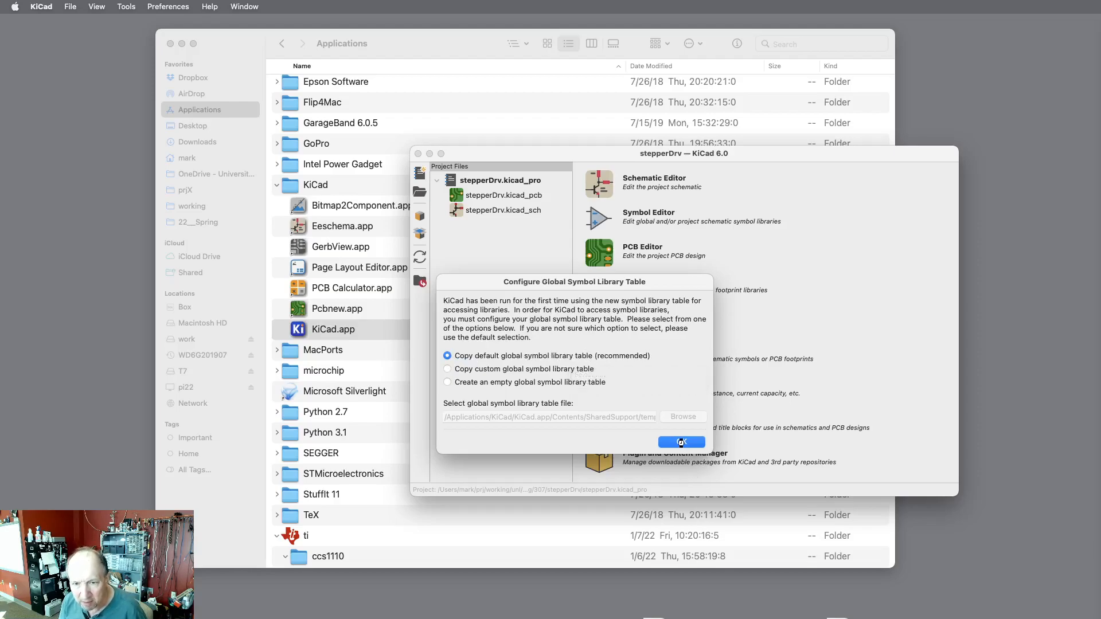
Accept copying the recommended default global symbol library table.
{"action": "left_click", "coordinate": [681, 443]}
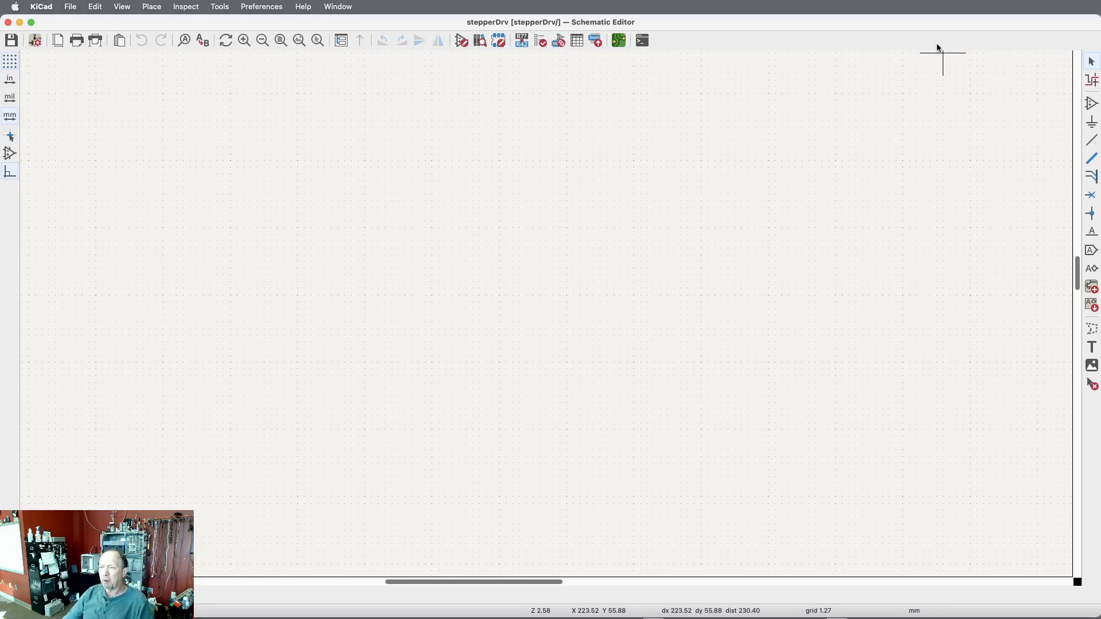
{"action": "mouse_move", "coordinate": [989, 175]}
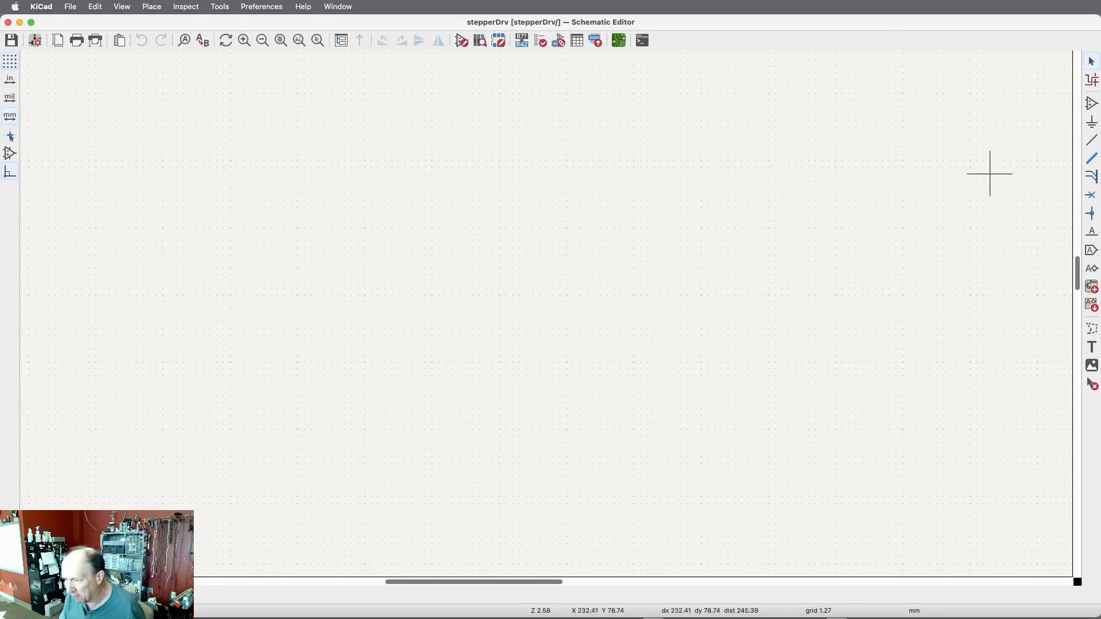